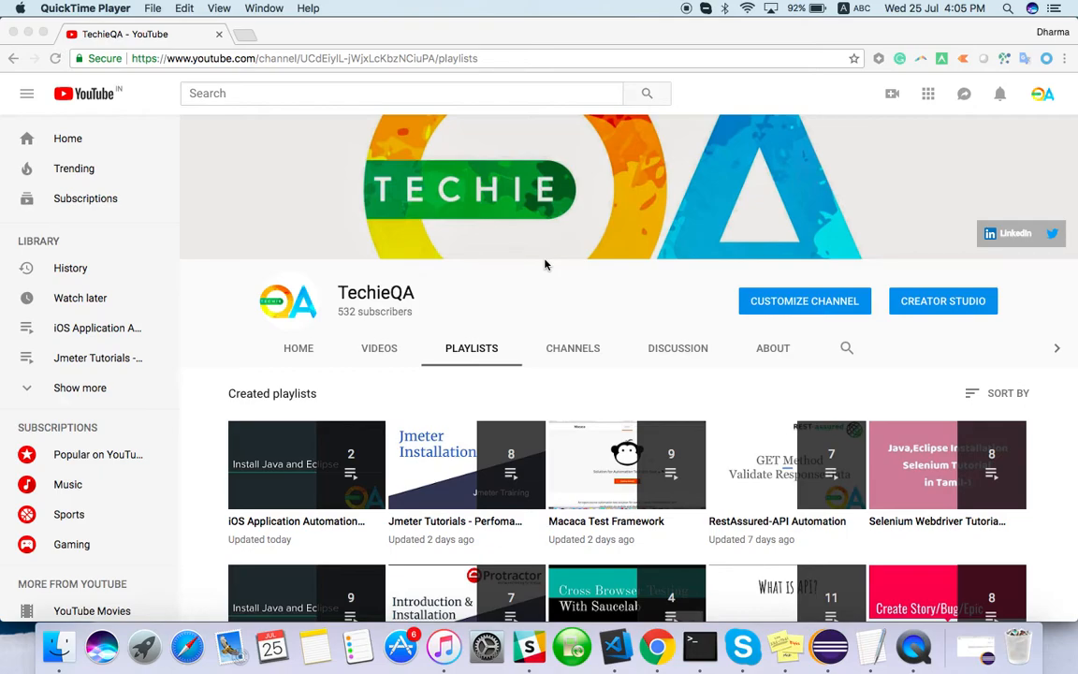
mouse_move(717, 430)
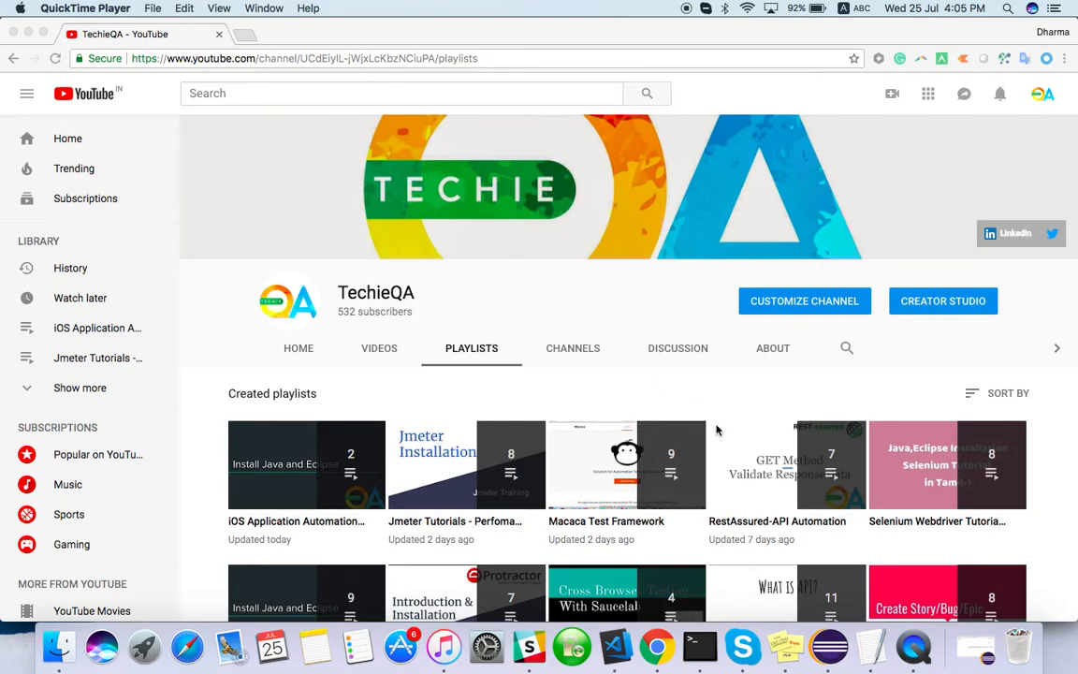
Step: Choose the iOS Single View App template for the new project and continue
text(xcode)
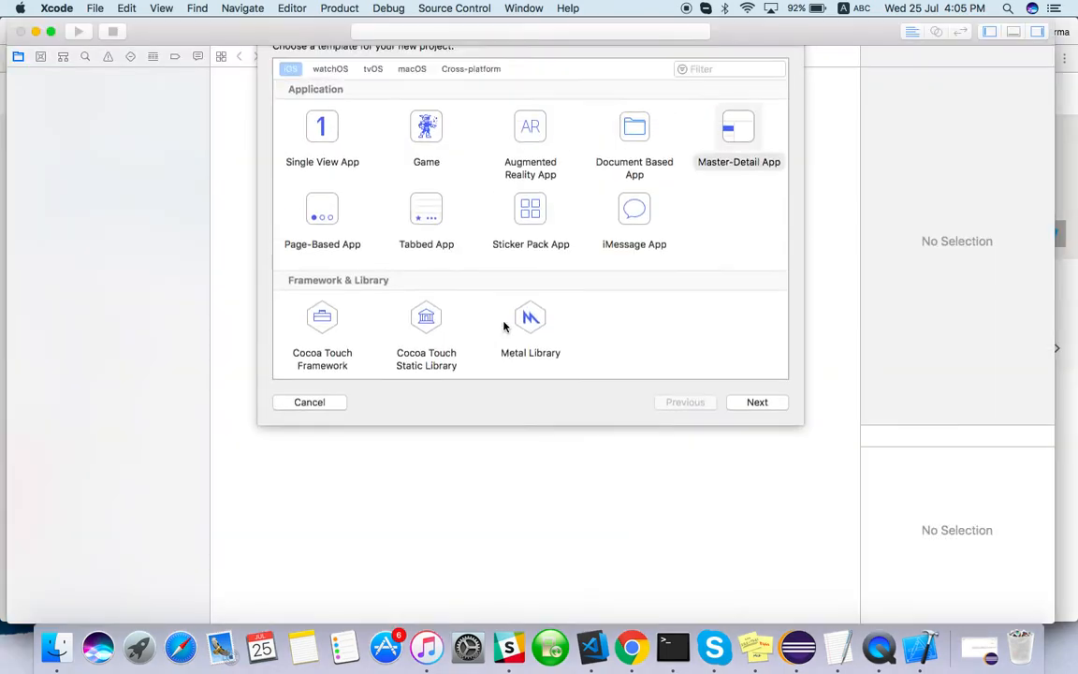
click(738, 140)
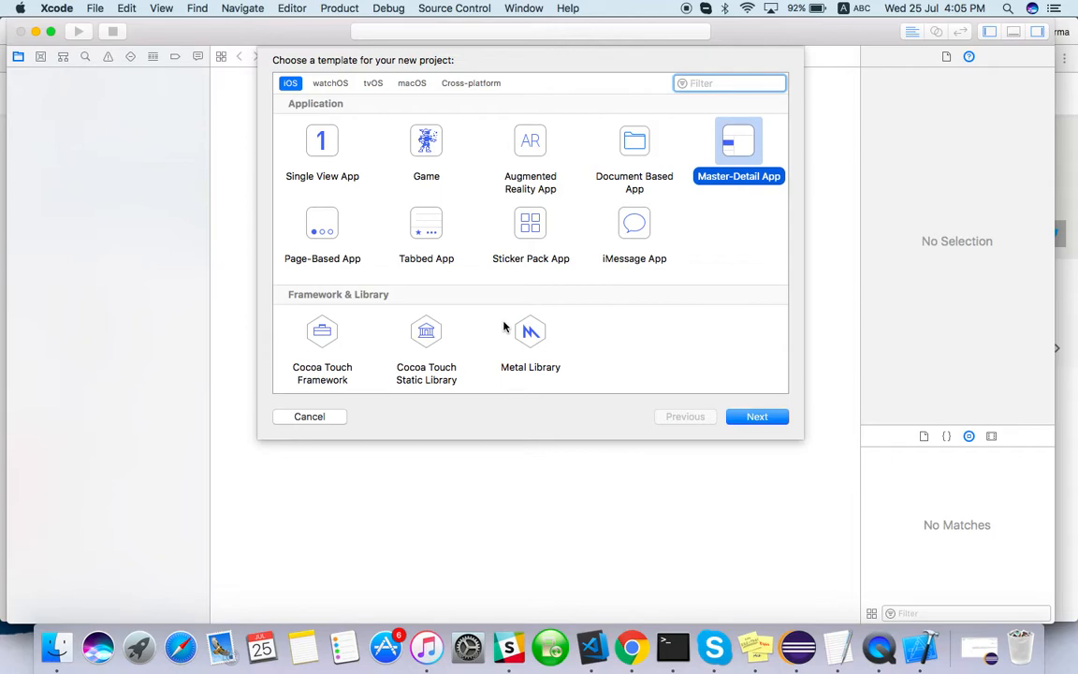
click(322, 150)
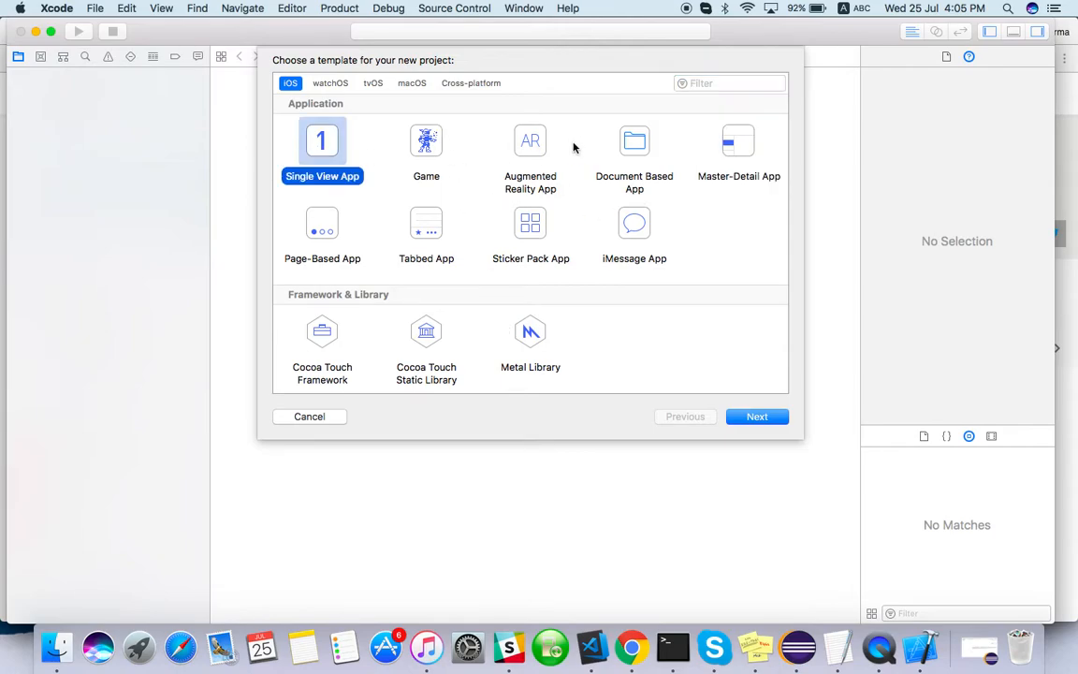
click(757, 417)
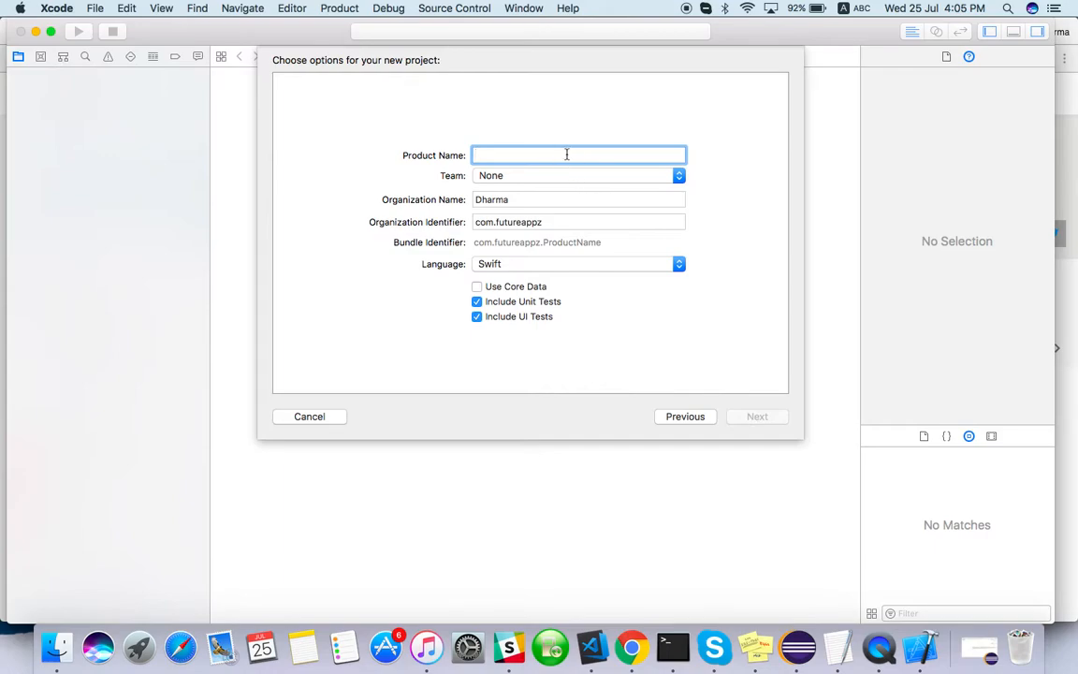
Step: Name the product techieQAApp and leave the development team as None
text(tech)
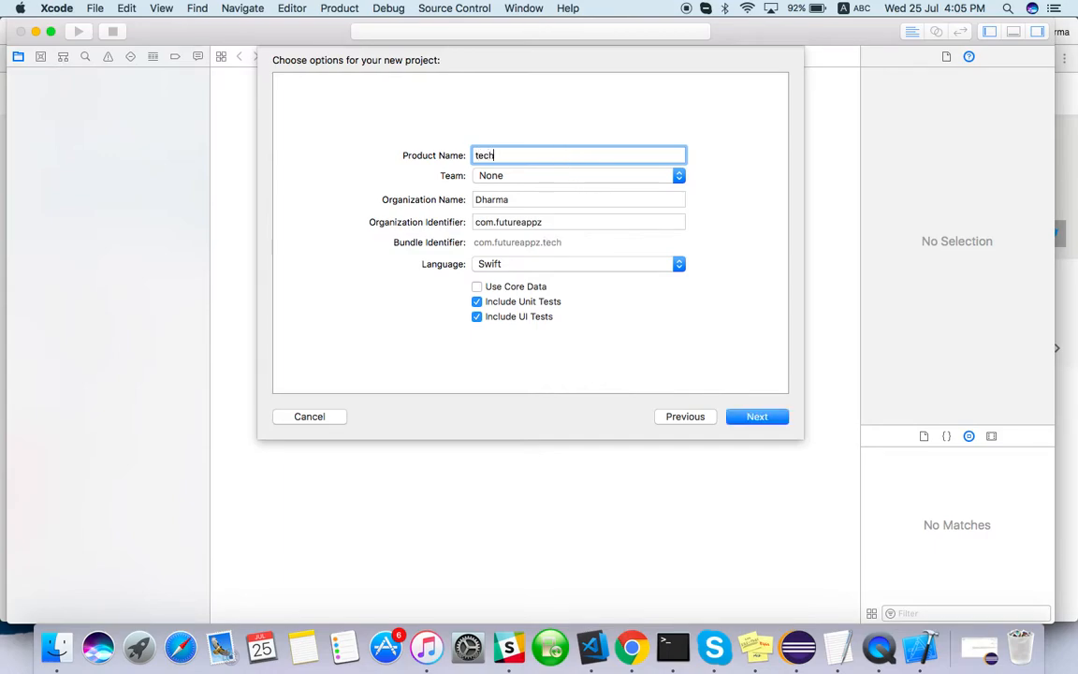
text(ieQAApp)
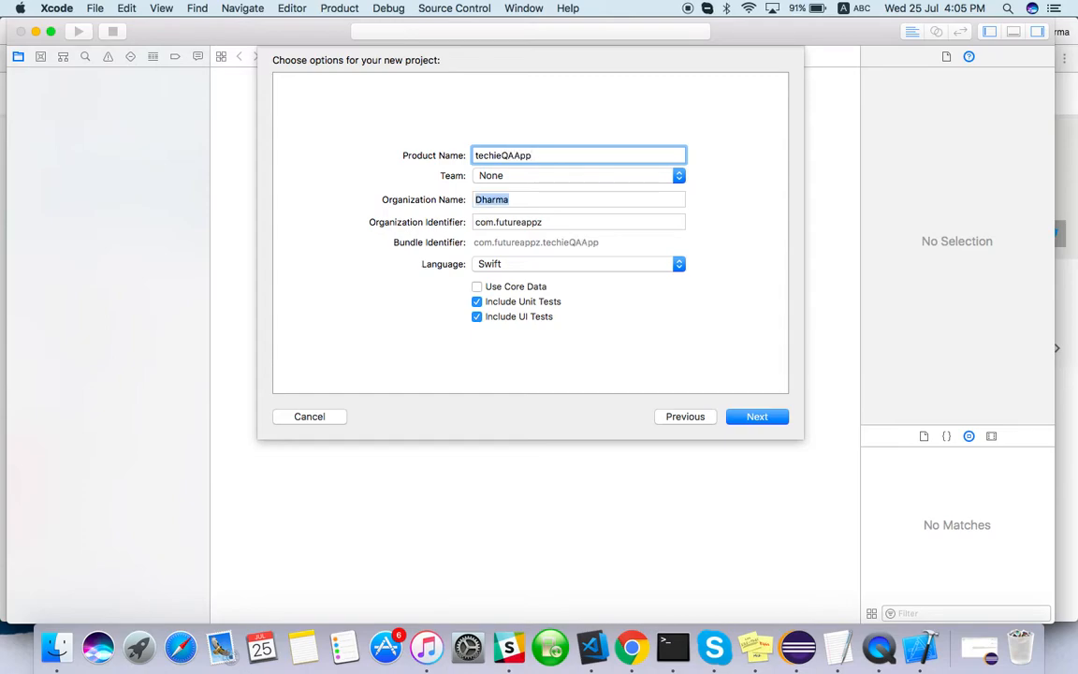
click(579, 175)
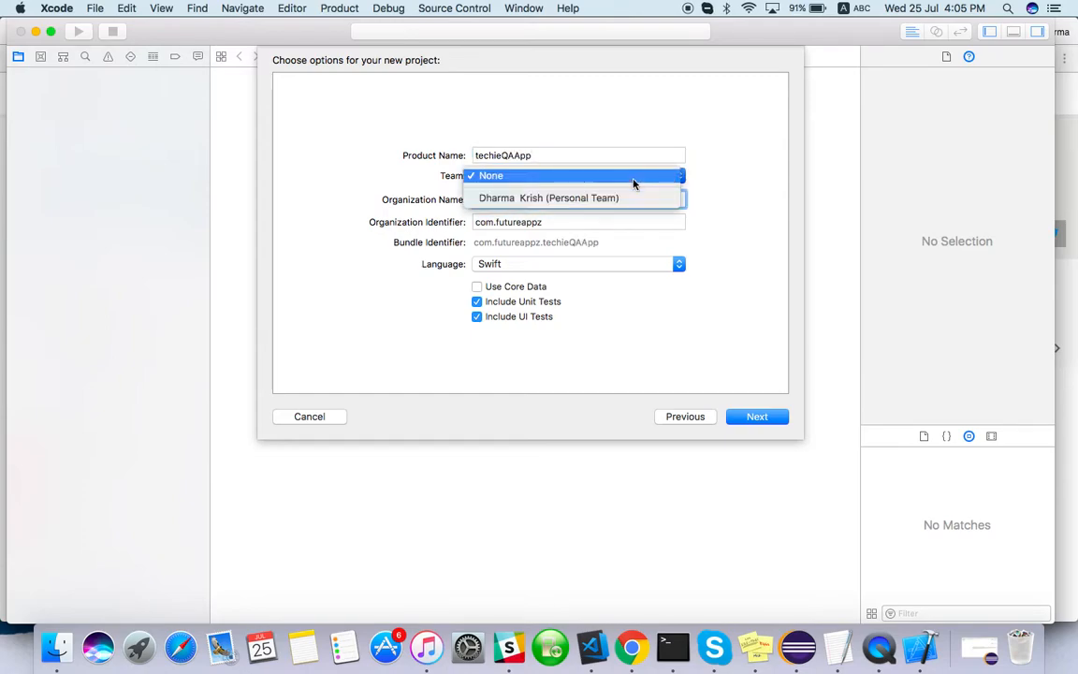
mouse_move(548, 198)
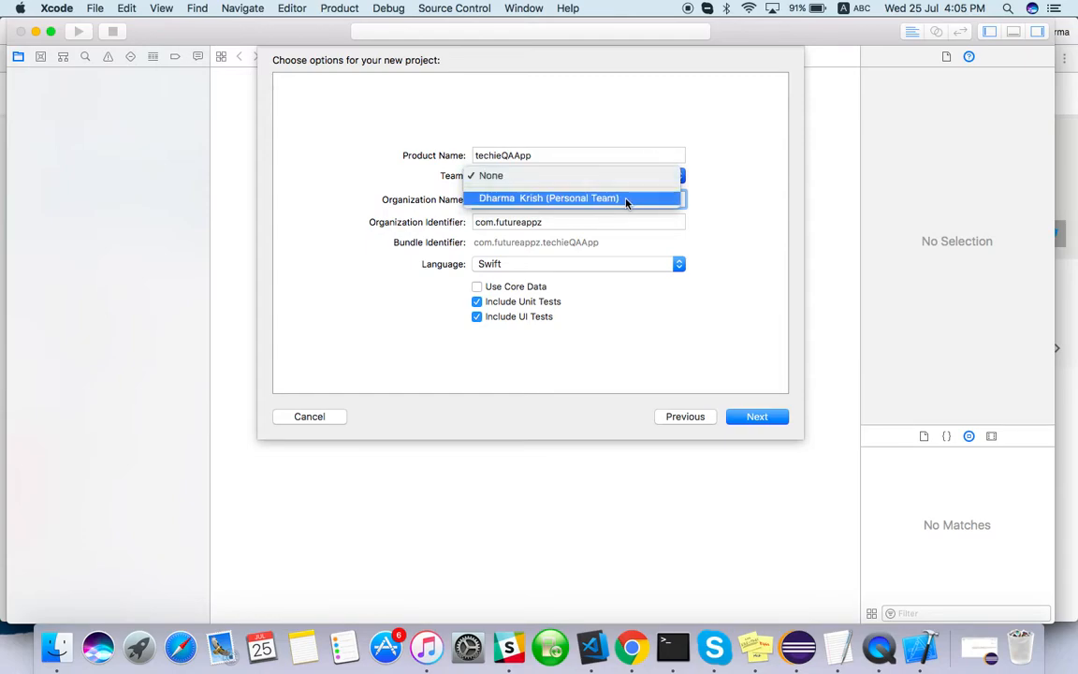
mouse_move(604, 200)
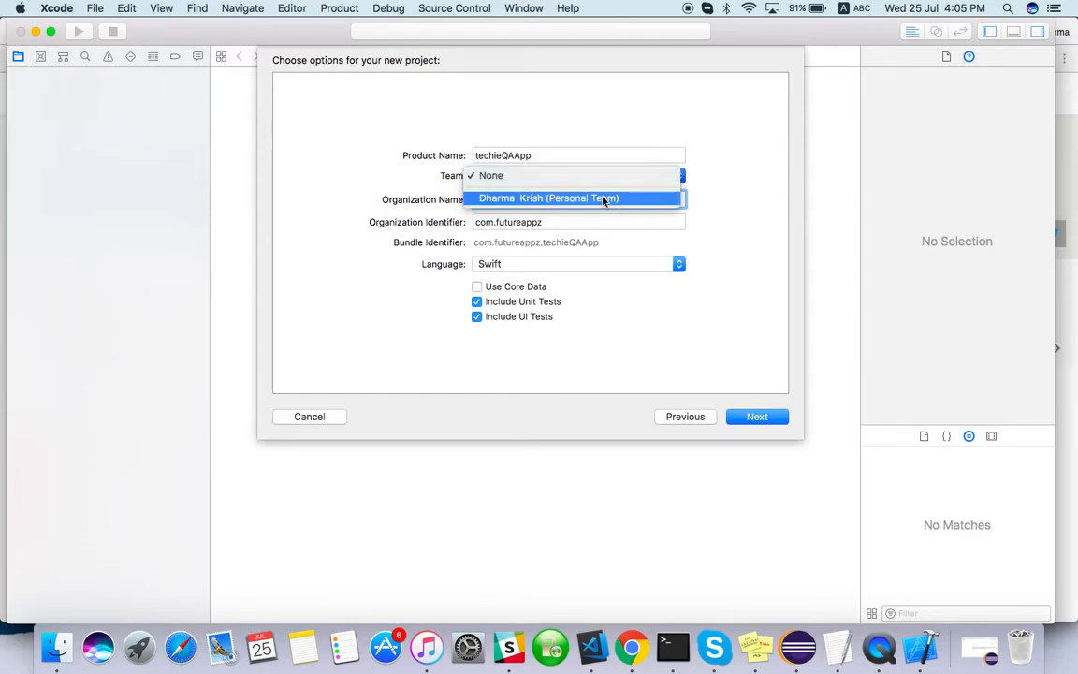
click(548, 197)
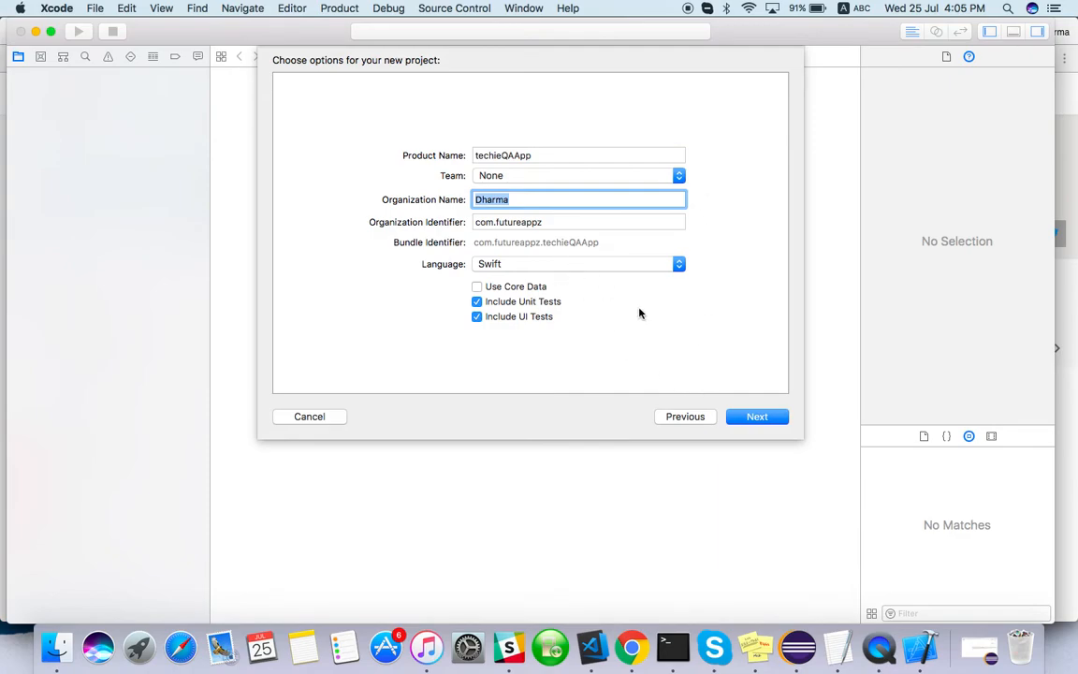
Step: Set the organization identifier to com.techieqa and continue to the save location
click(577, 263)
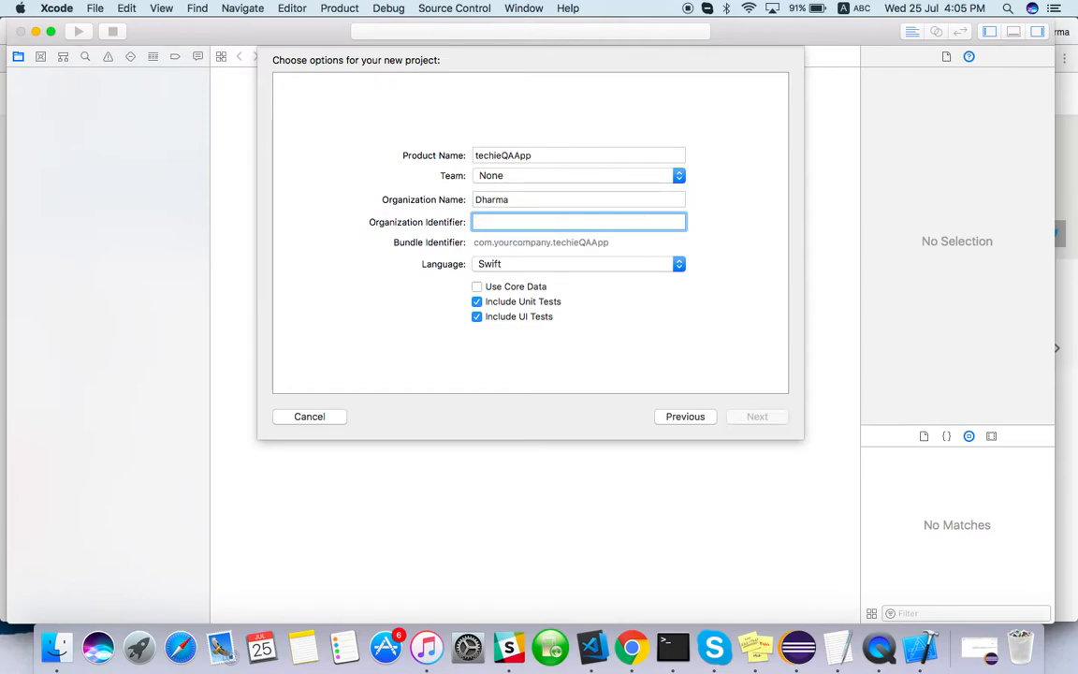
text(com.techieqa)
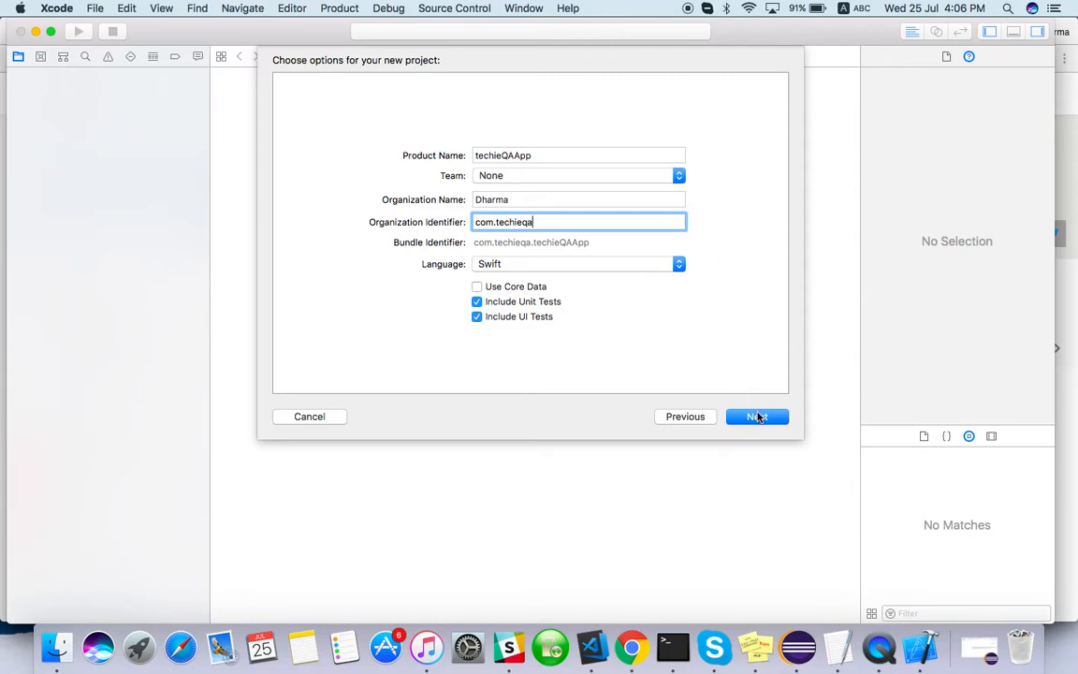
click(757, 417)
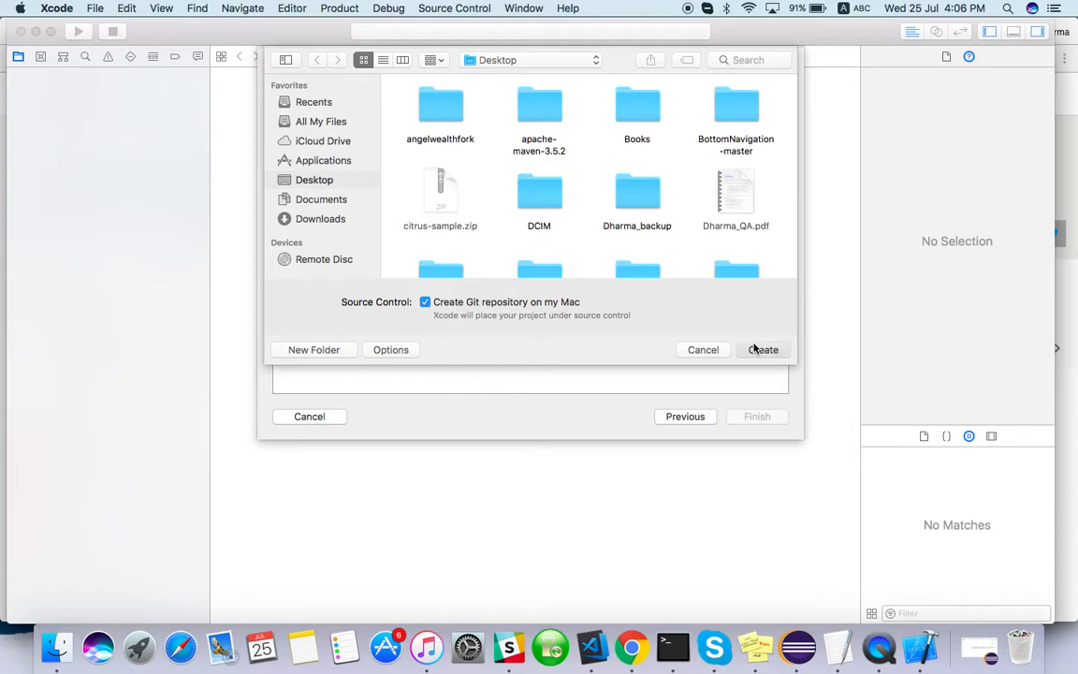
Step: Create the techieQAApp project on the Desktop with a Git repository
click(763, 349)
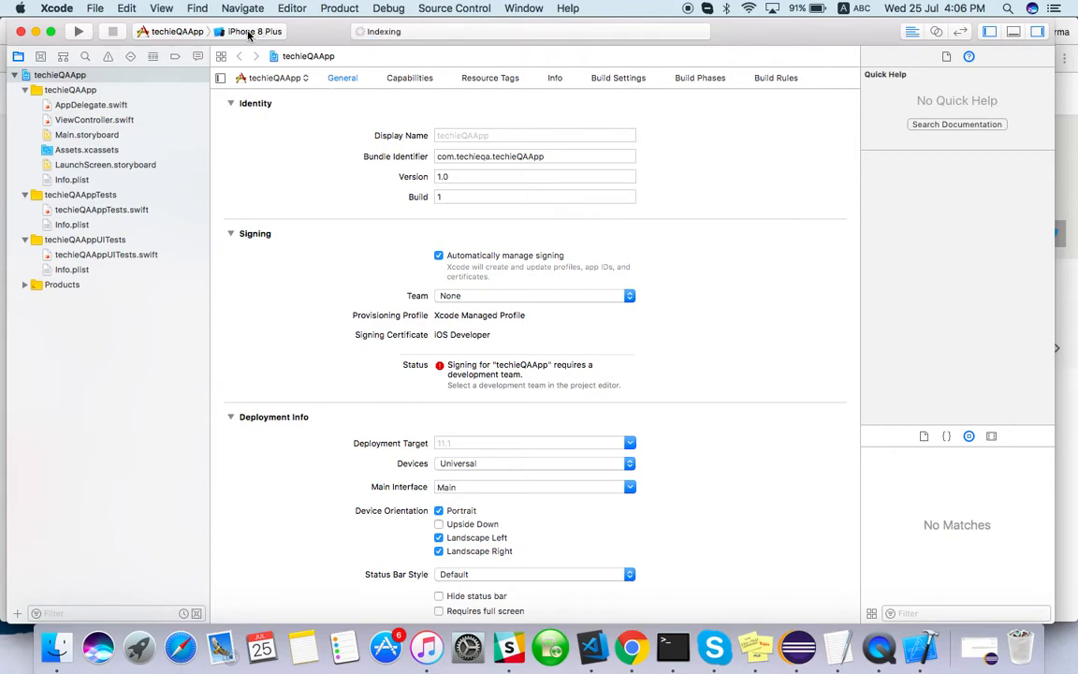
Step: Keep iPhone 8 Plus as the run destination and build and run techieQAApp
click(255, 31)
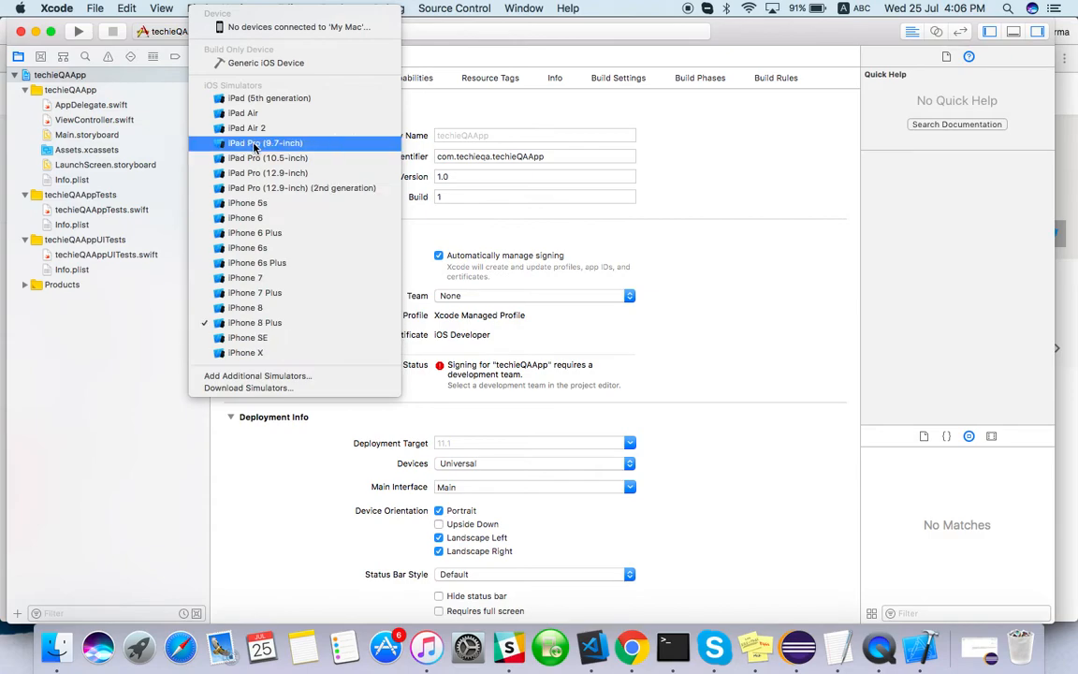
mouse_move(270, 97)
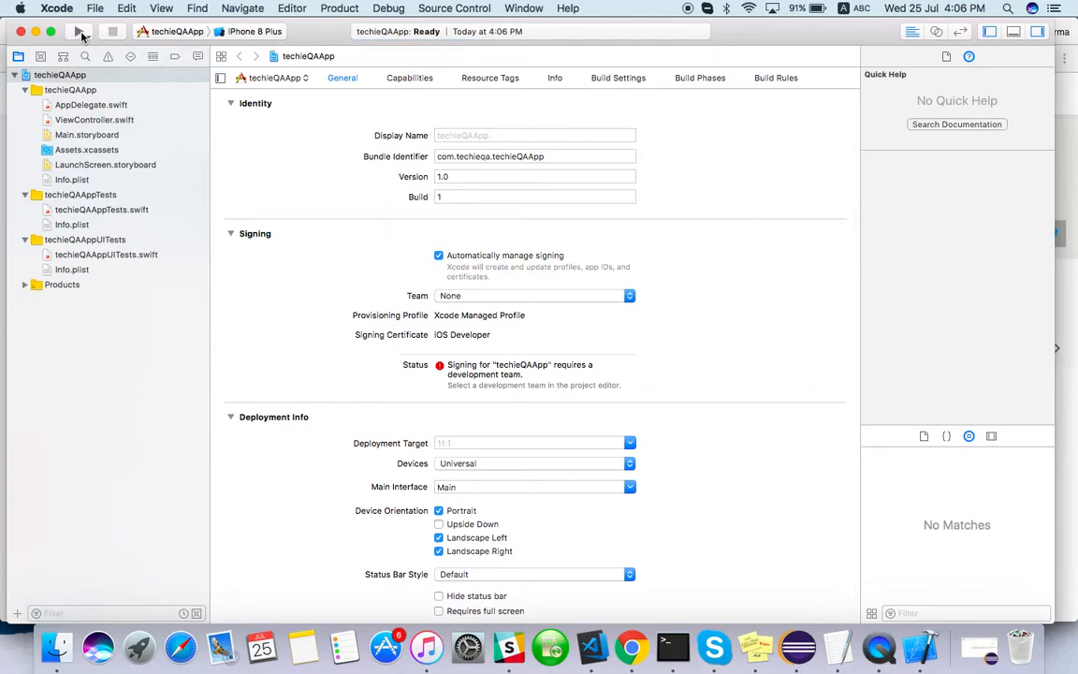
click(79, 31)
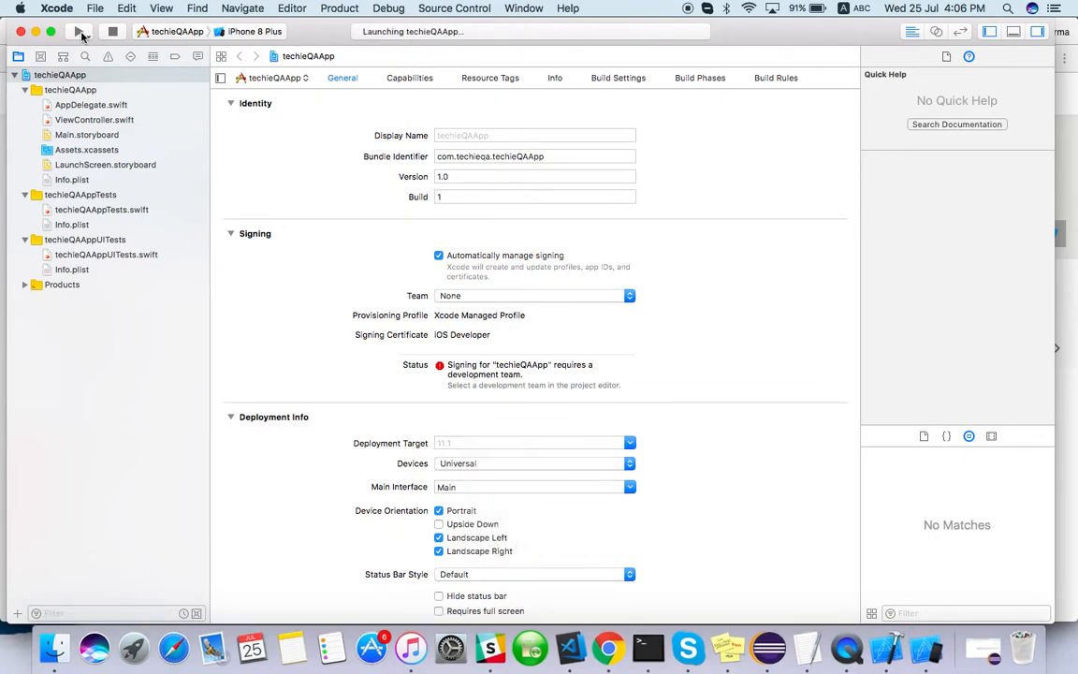
mouse_move(926, 649)
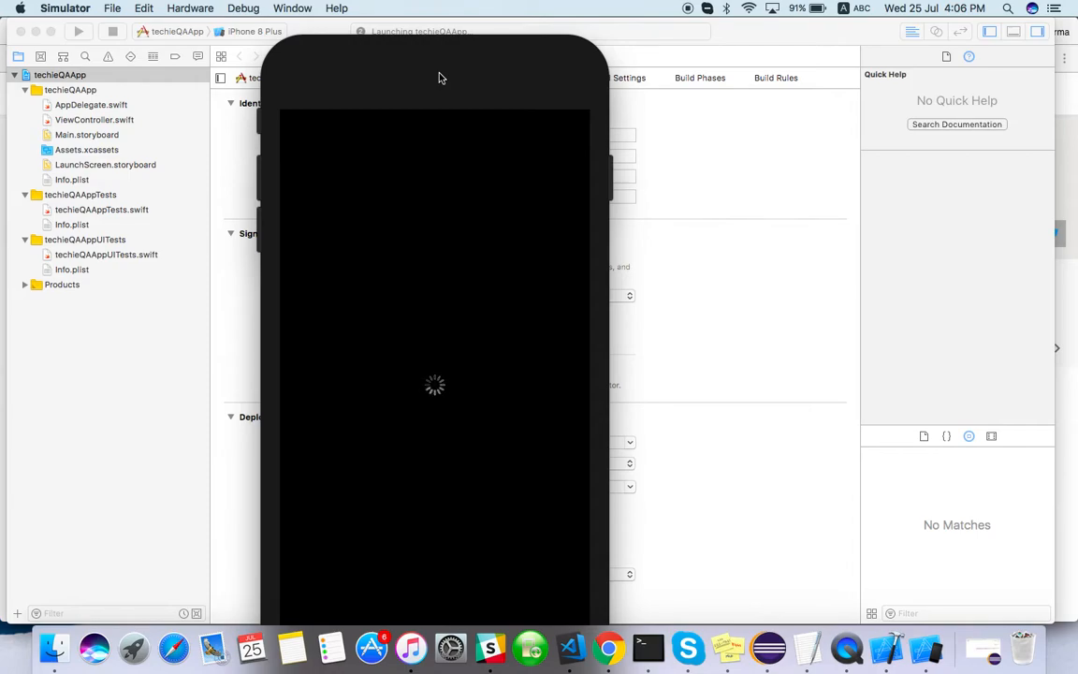
Step: Browse the Simulator's Hardware, Debug and Window menus while the app launches, then return to Xcode
click(293, 7)
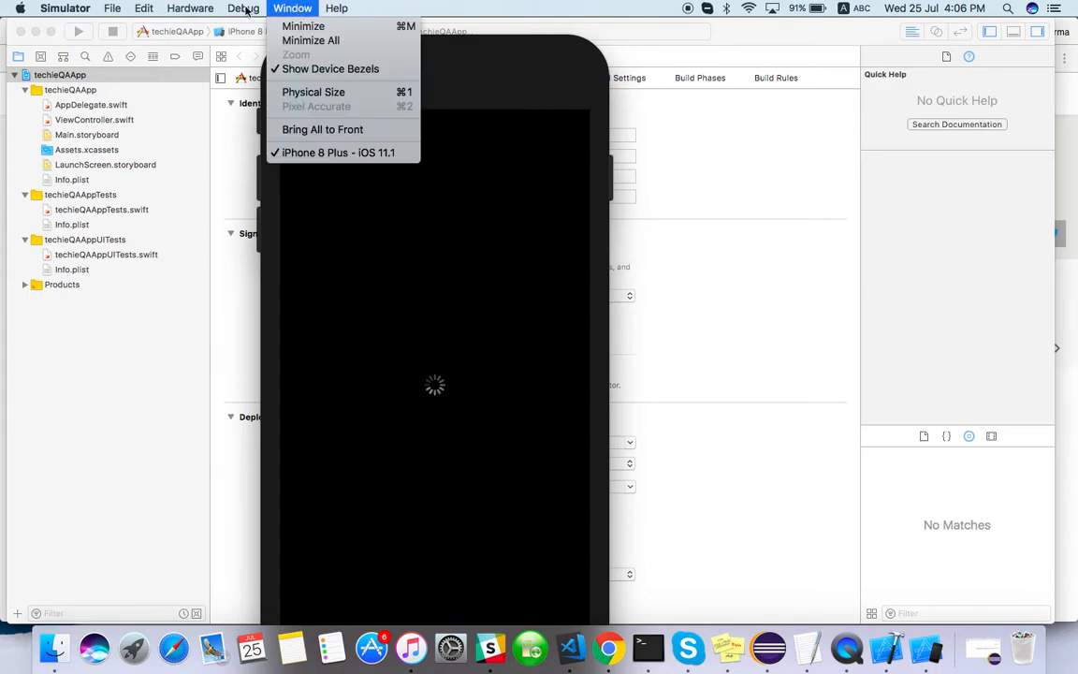
click(190, 8)
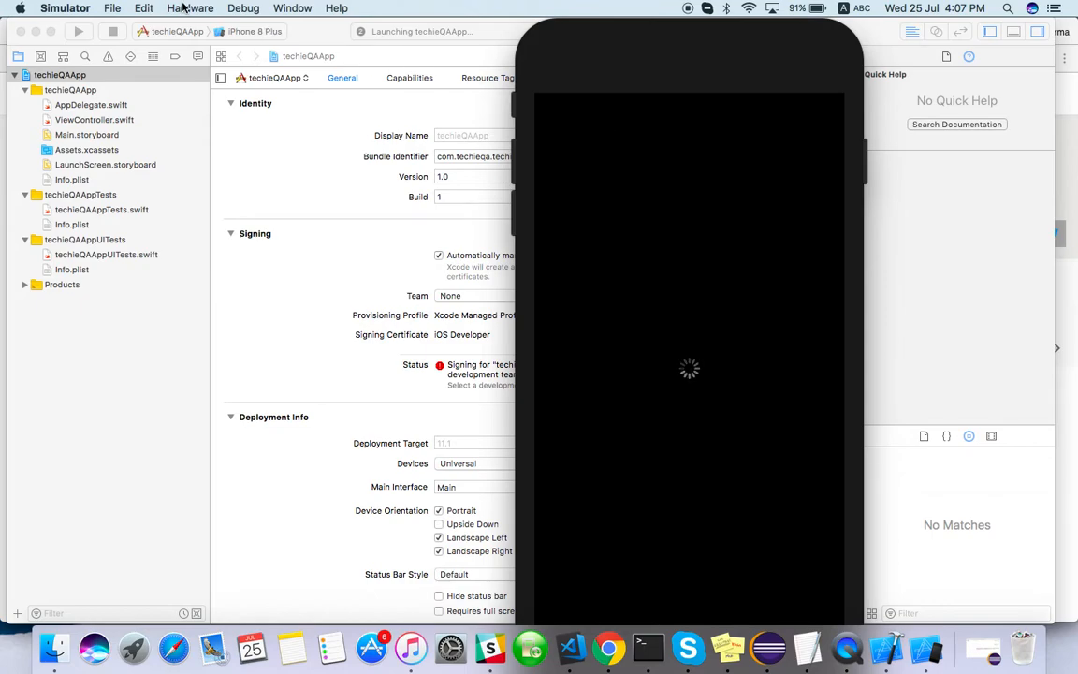
click(191, 7)
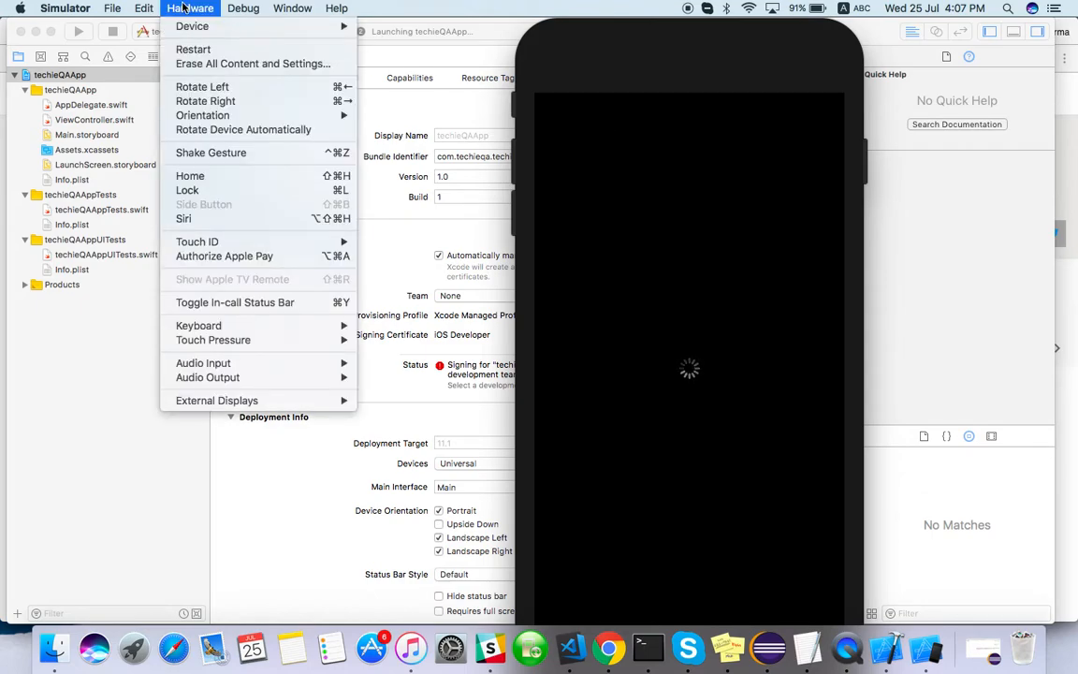
click(244, 7)
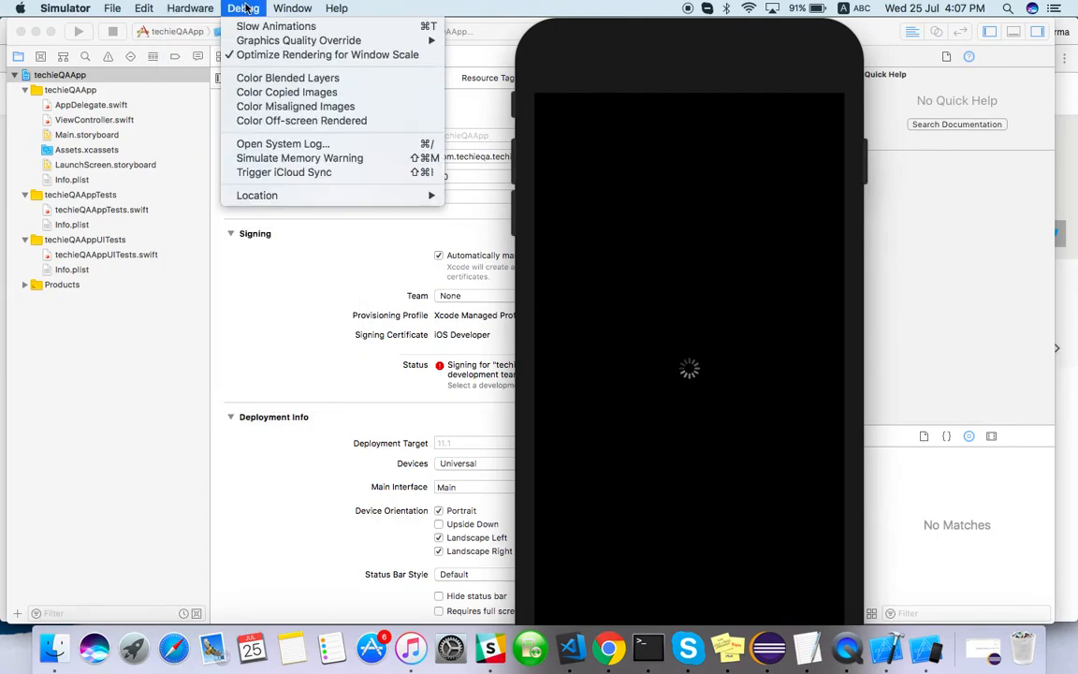
click(293, 7)
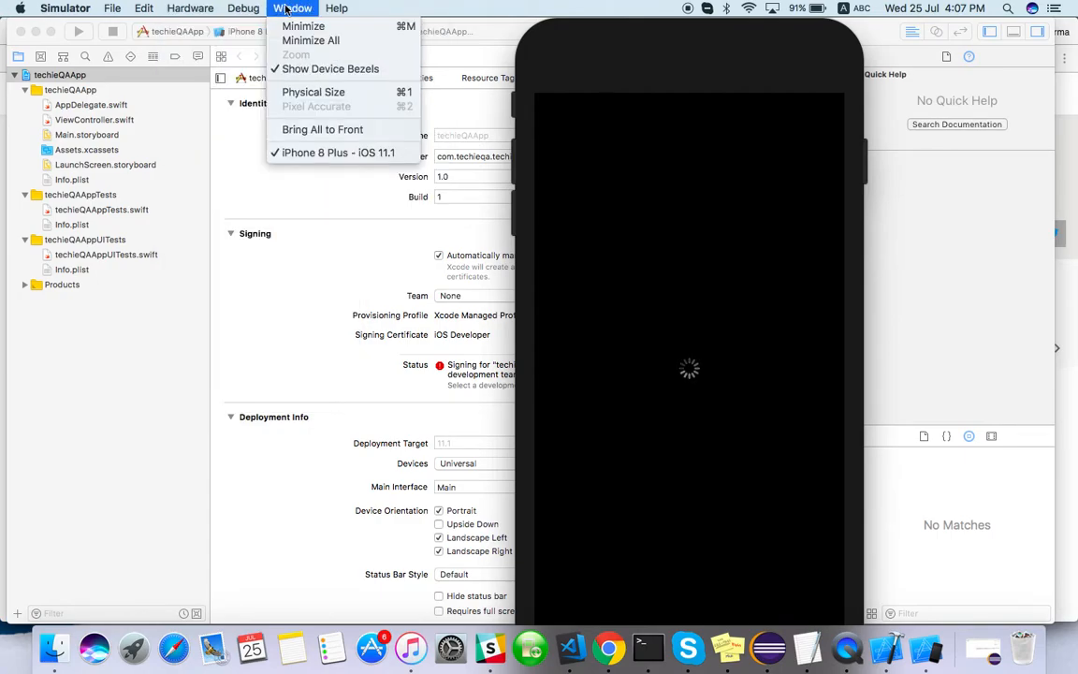
mouse_move(314, 92)
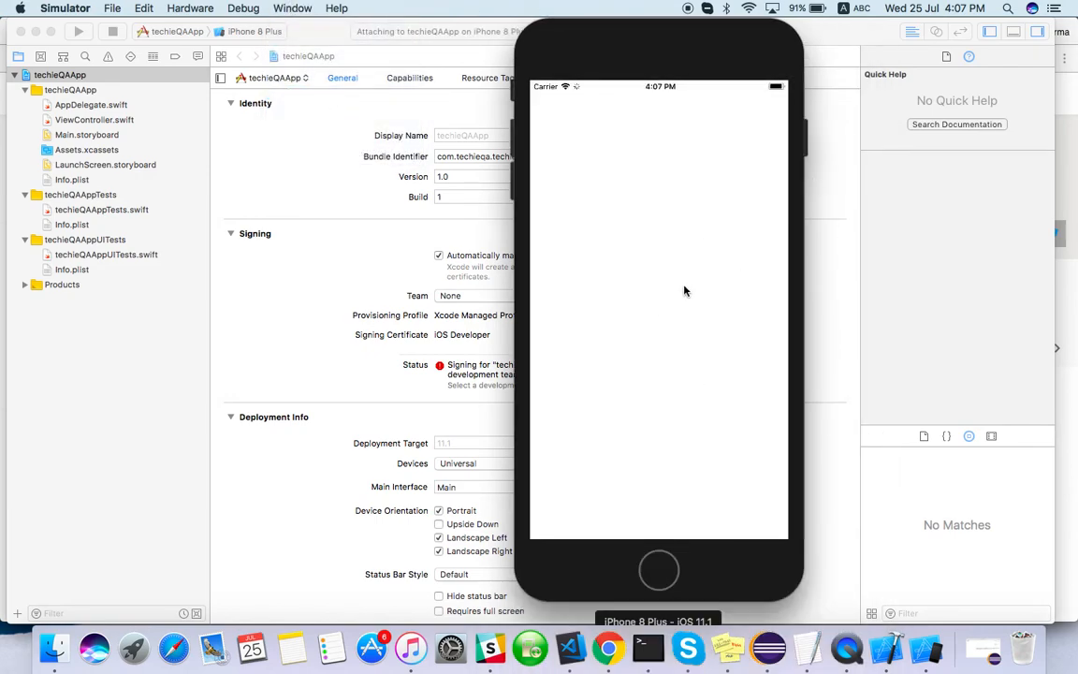
click(79, 31)
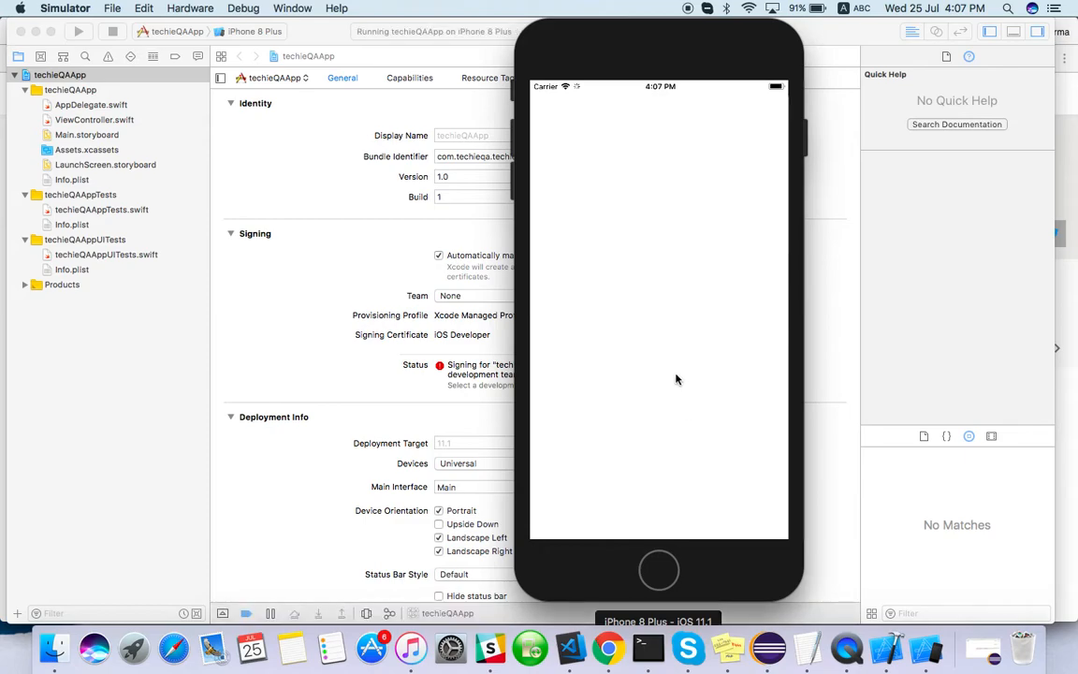
mouse_move(299, 160)
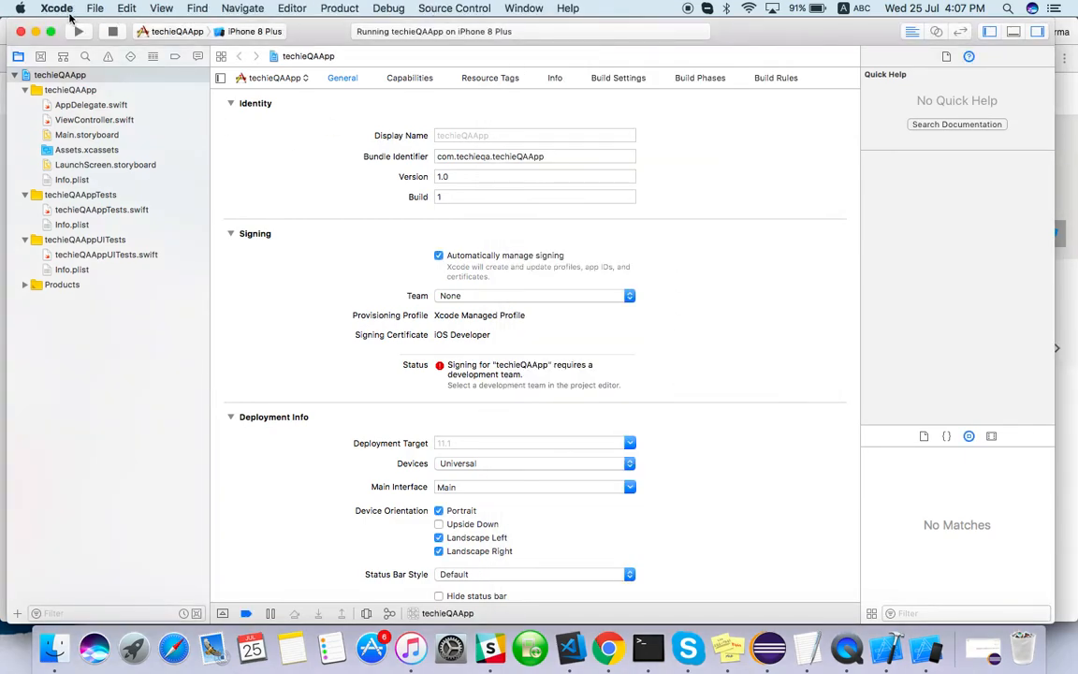
click(57, 7)
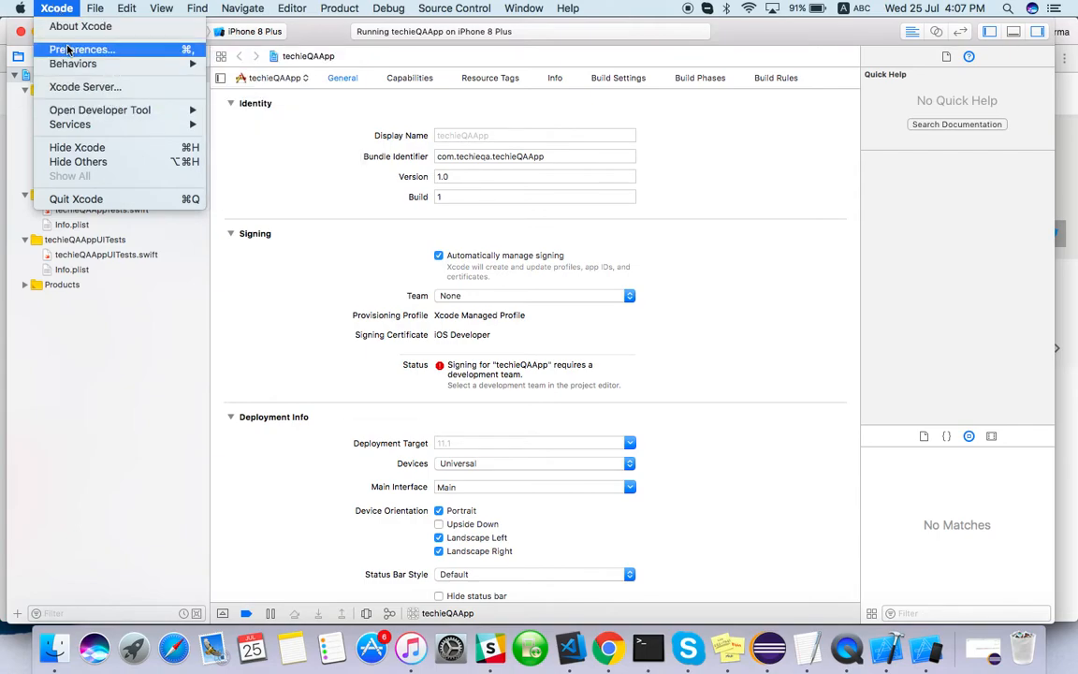
click(80, 49)
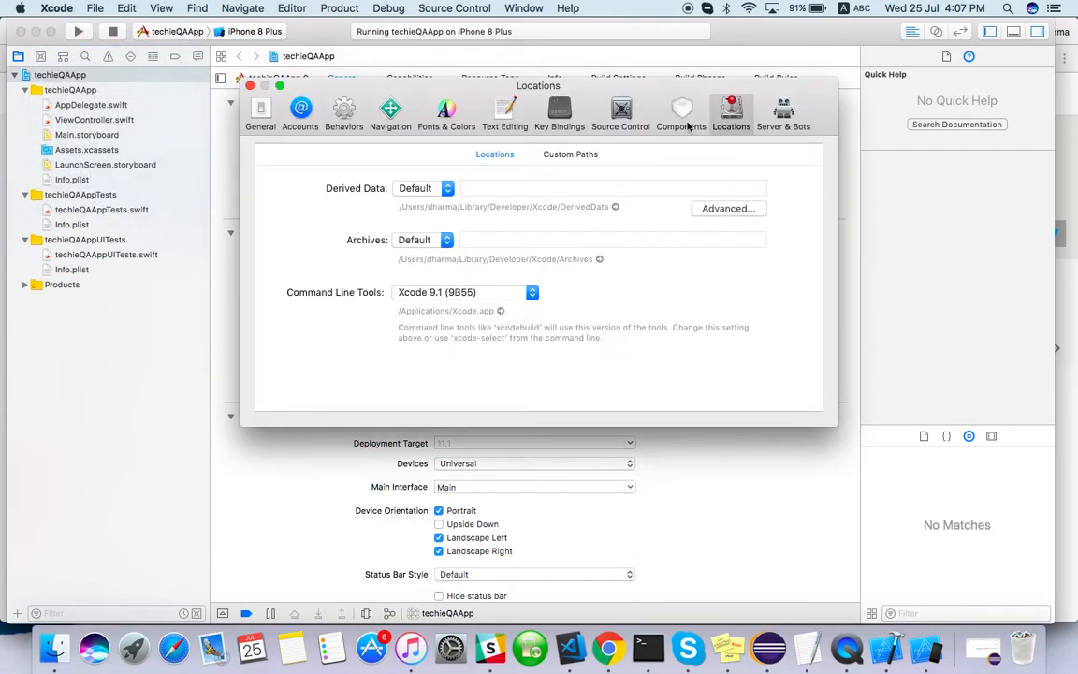
click(680, 112)
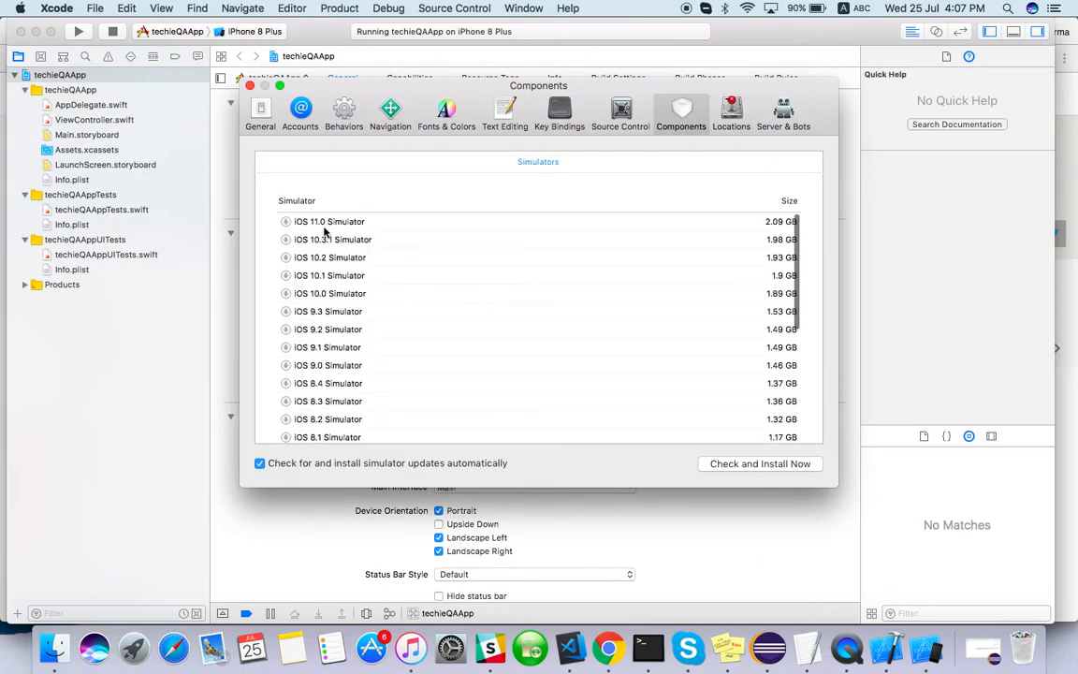
mouse_move(334, 248)
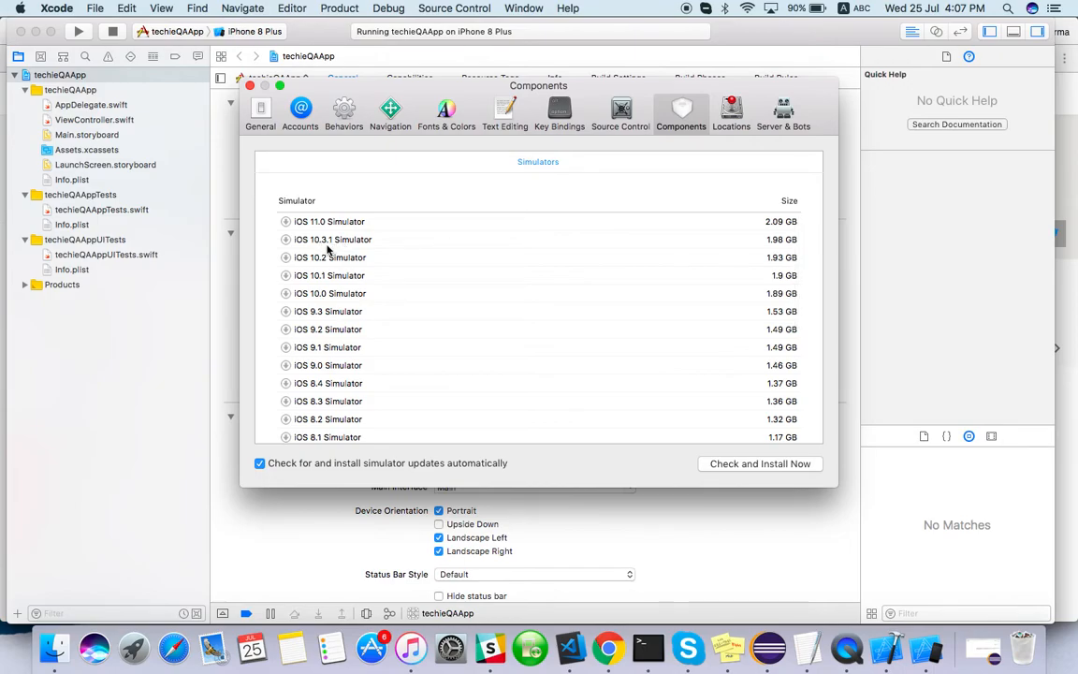
scroll(down, 3)
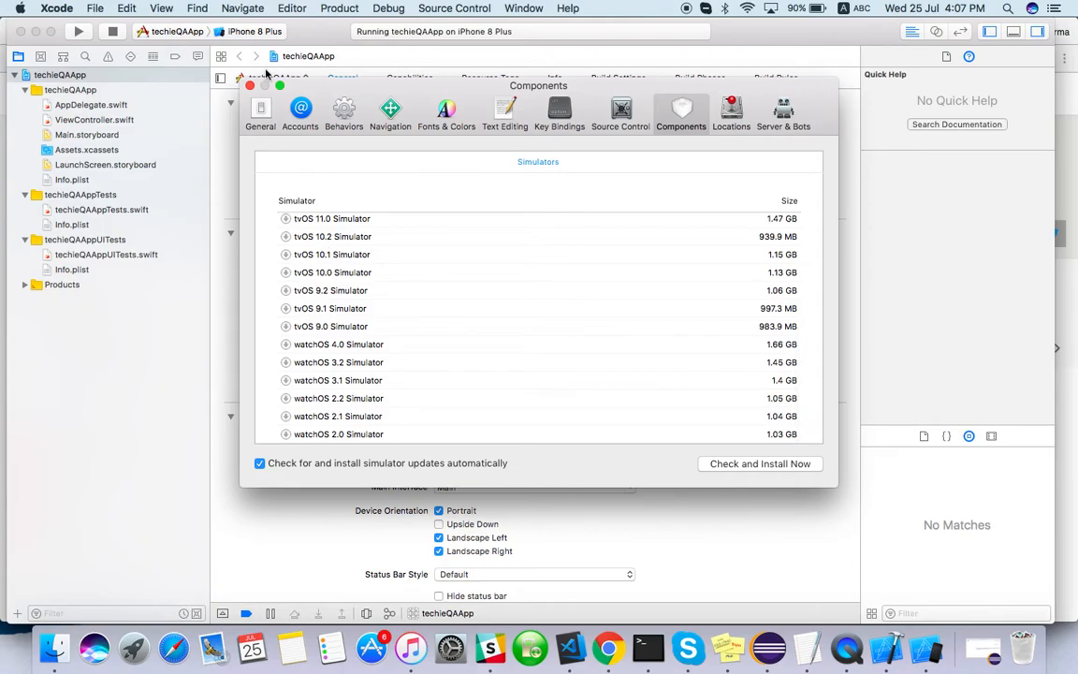
click(255, 31)
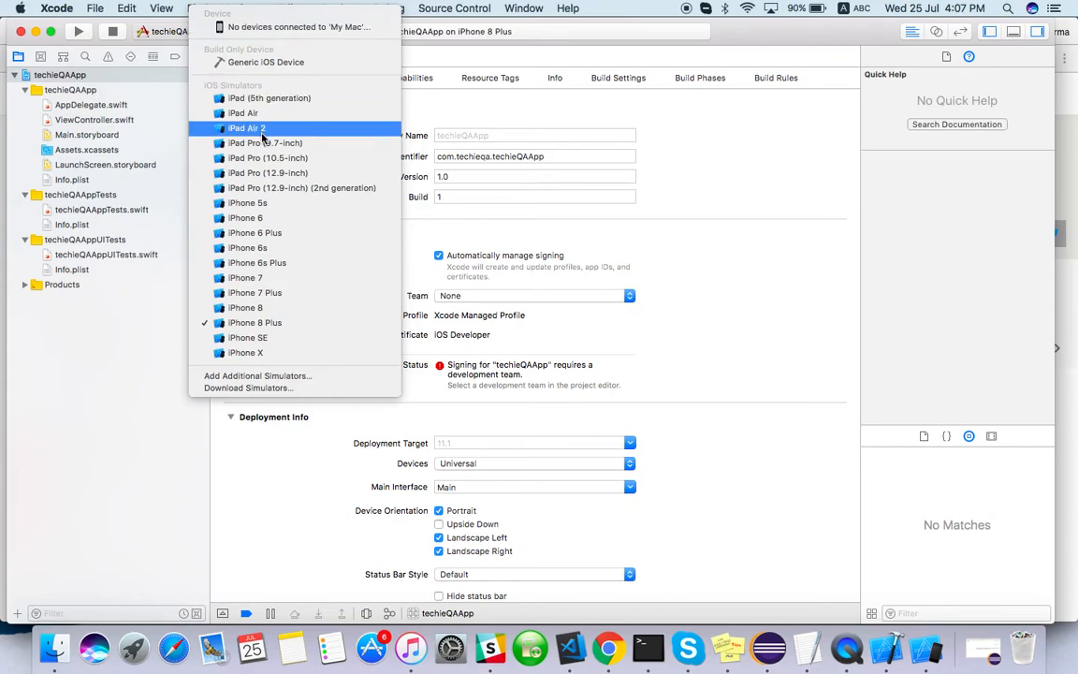
mouse_move(268, 203)
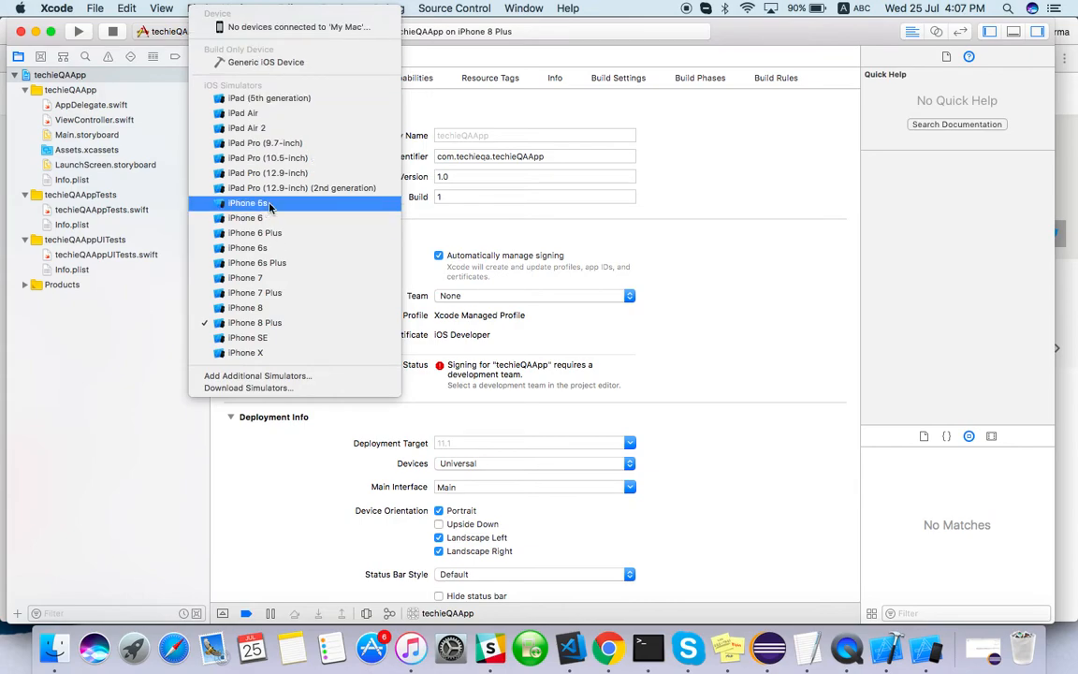
mouse_move(265, 217)
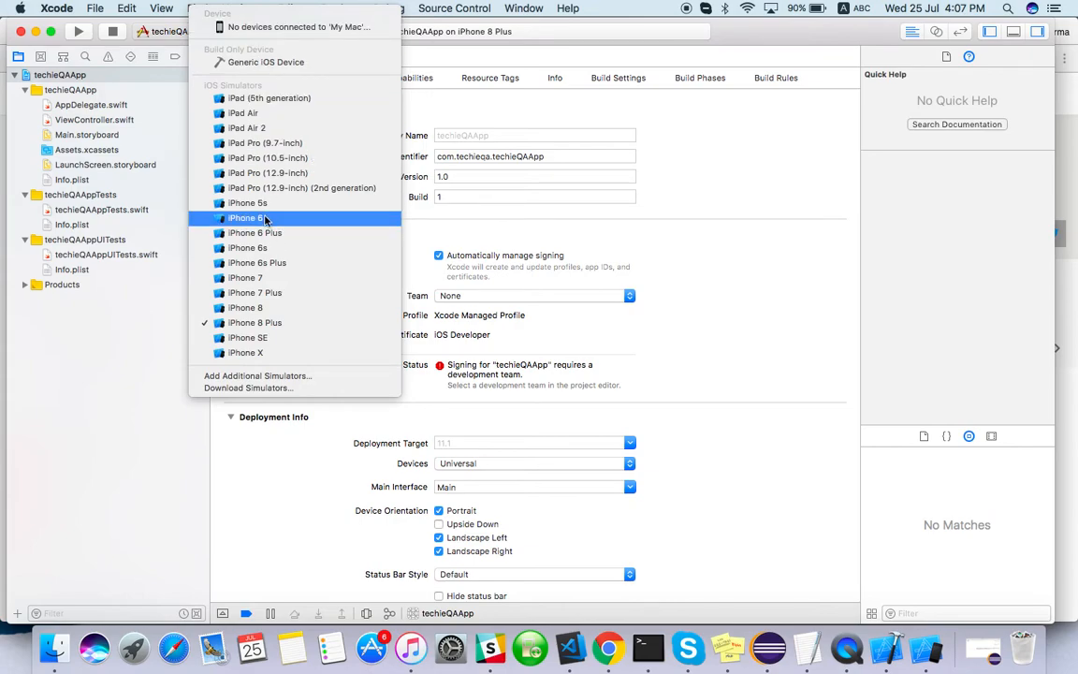
mouse_move(782, 333)
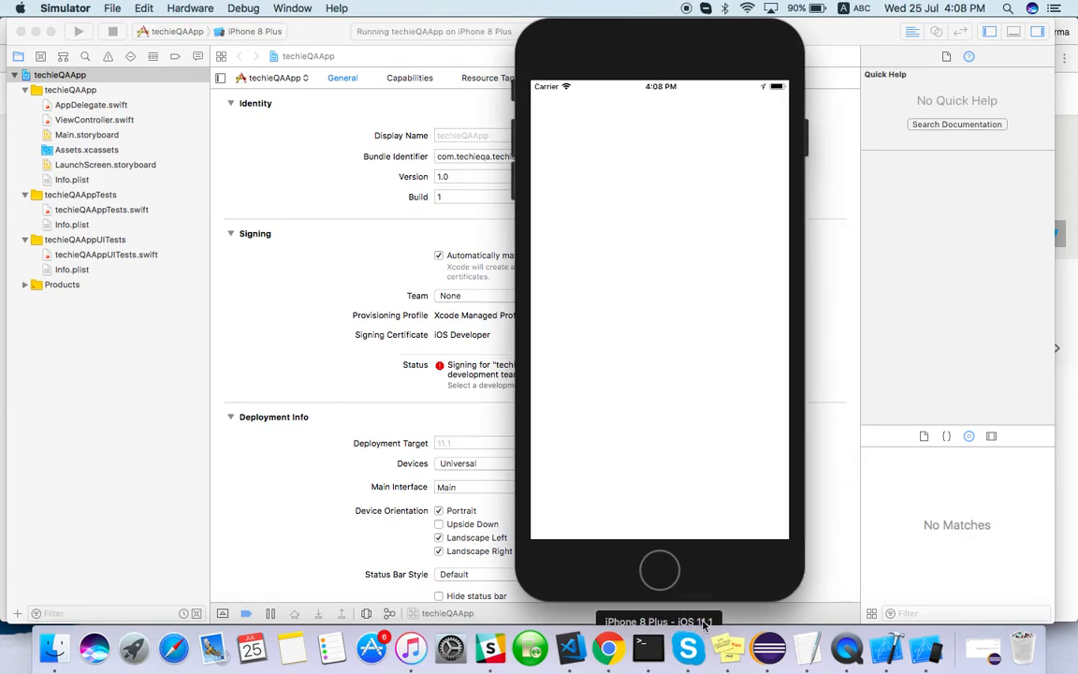
mouse_move(660, 571)
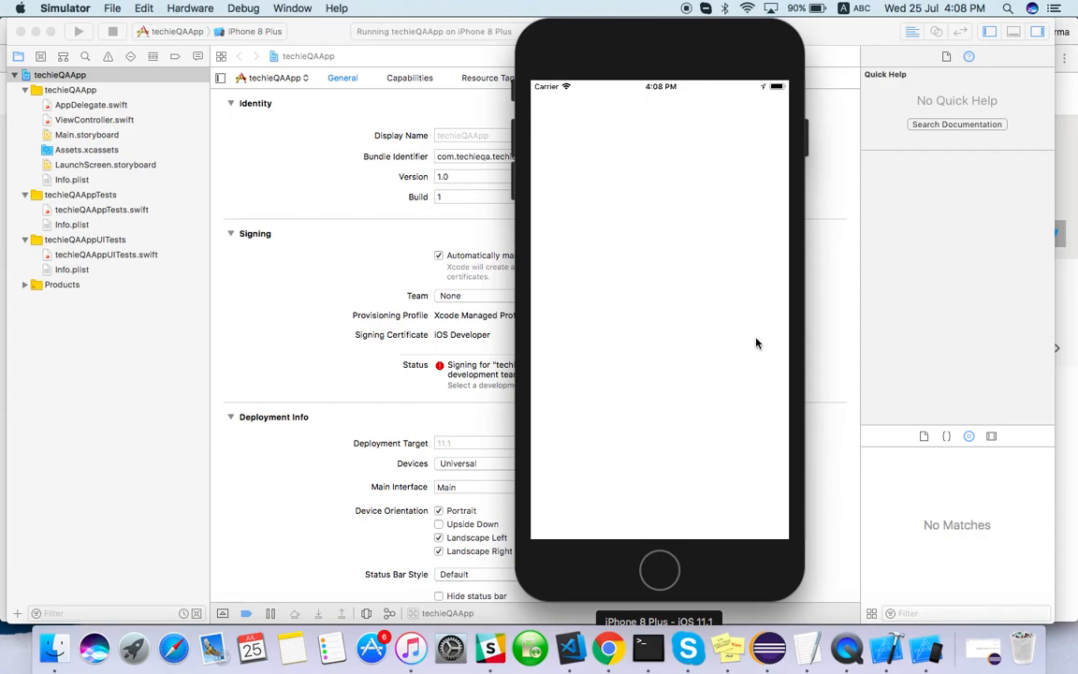
mouse_move(665, 540)
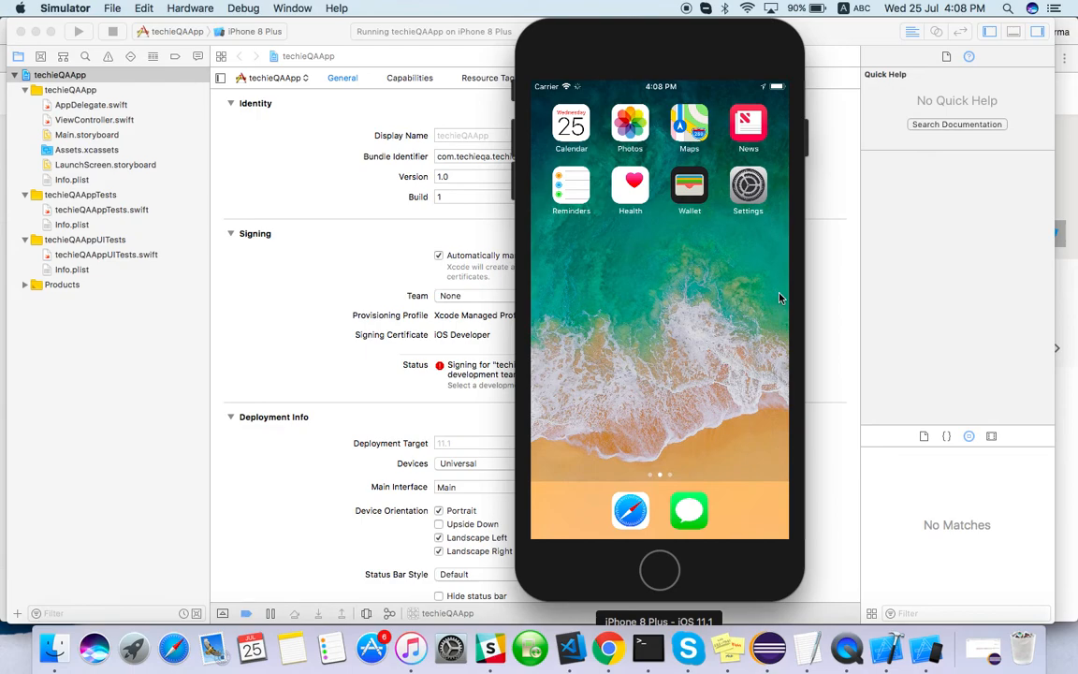
mouse_move(683, 43)
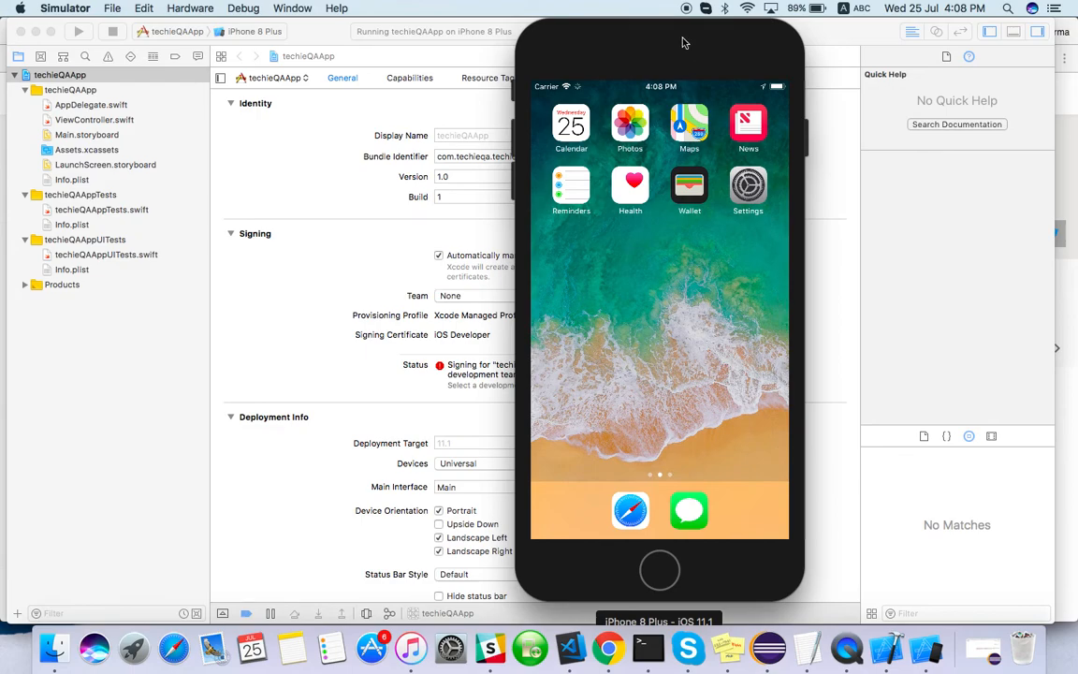